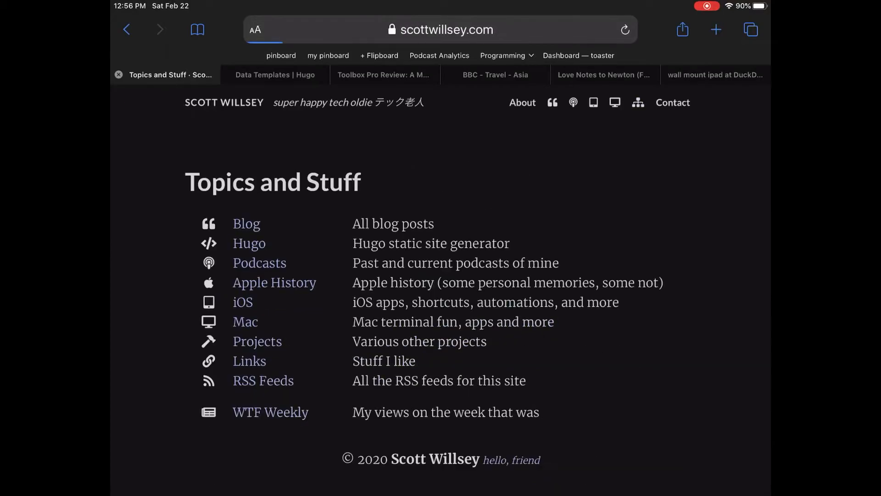
Browse the Links page's Apple, Apps, Cars, Homekit, Podcasts and Programming sections.
{"action": "left_click", "coordinate": [249, 361]}
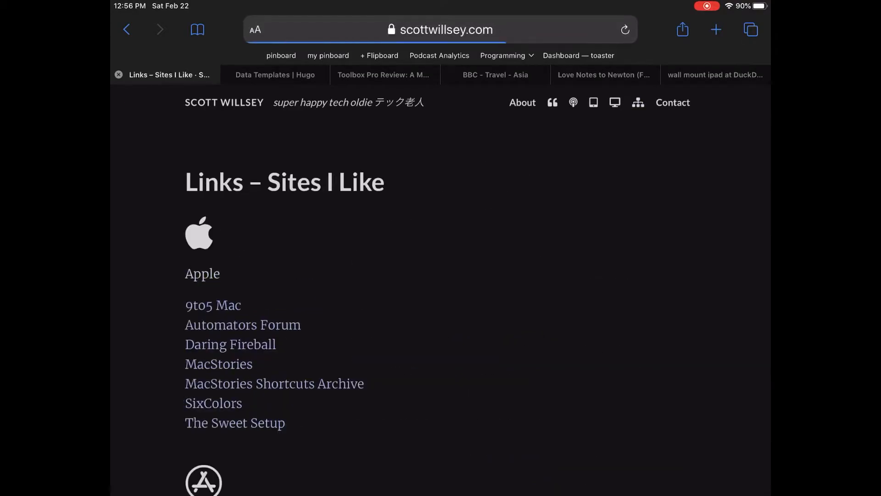
{"action": "scroll", "scroll_direction": "down", "scroll_amount": 3}
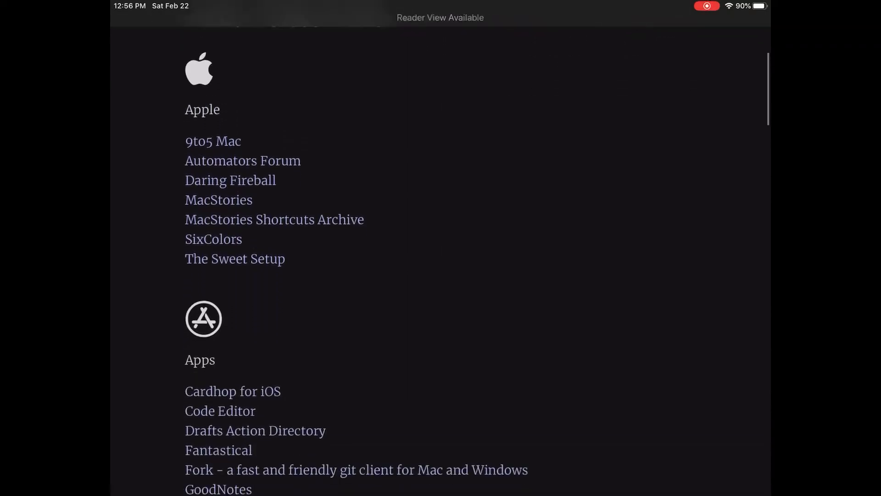
{"action": "scroll", "scroll_direction": "down", "scroll_amount": 3}
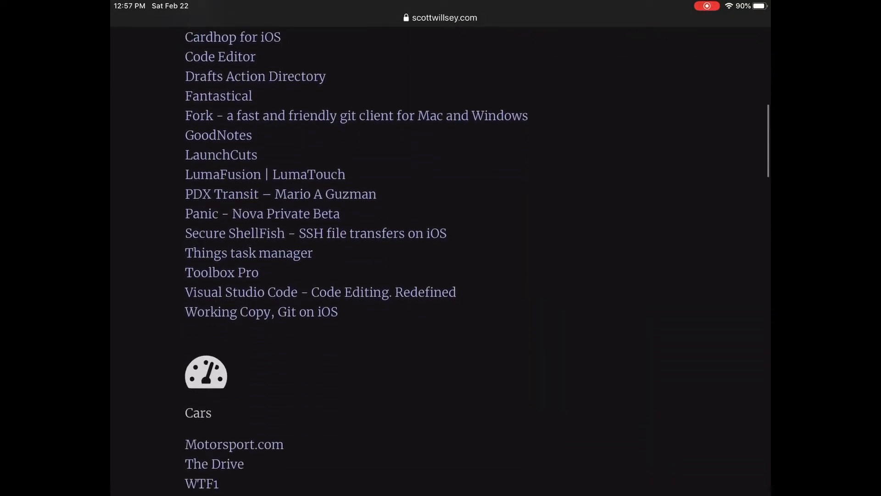
{"action": "scroll", "scroll_direction": "down", "scroll_amount": 3}
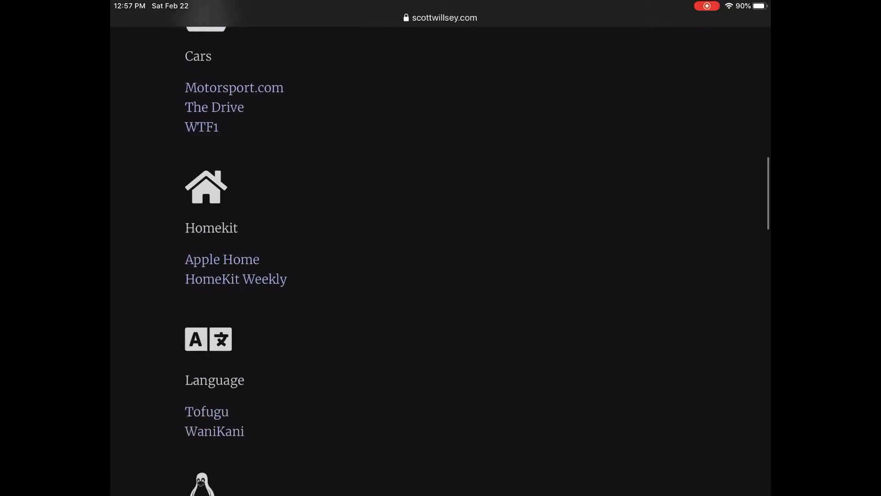
{"action": "scroll", "scroll_direction": "down", "scroll_amount": 3}
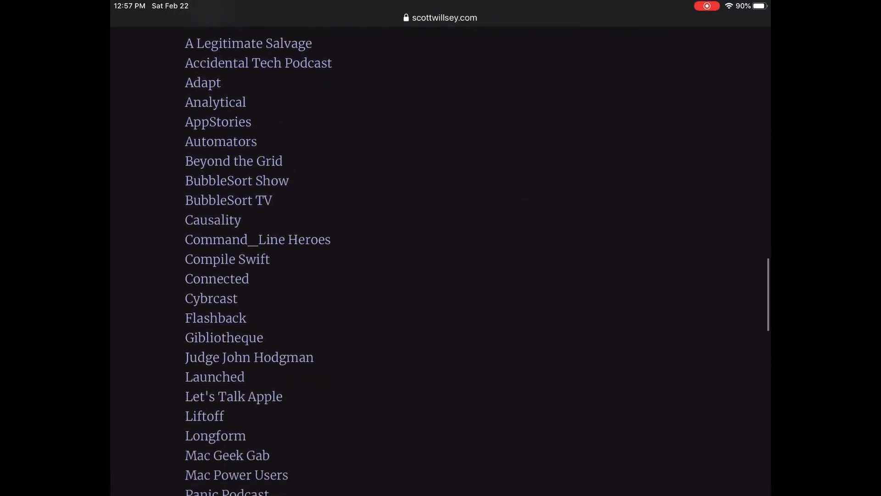
{"action": "scroll", "scroll_direction": "down", "scroll_amount": 3}
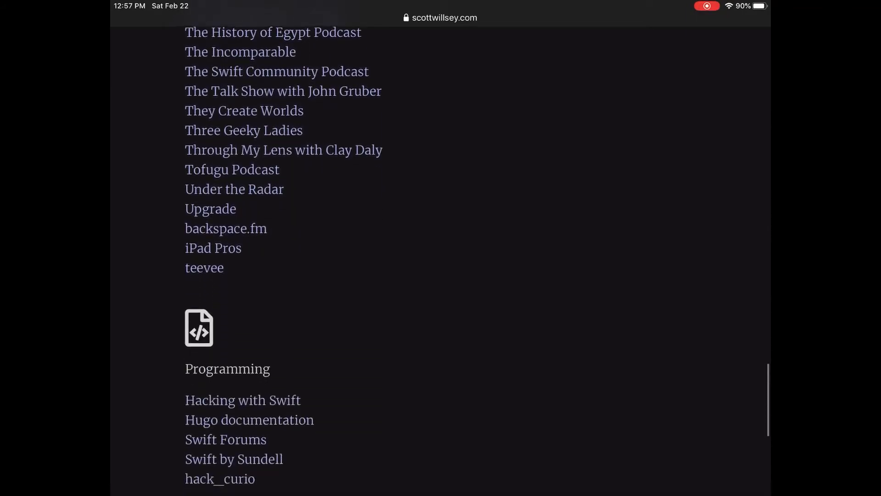
{"action": "scroll", "scroll_direction": "down", "scroll_amount": 3}
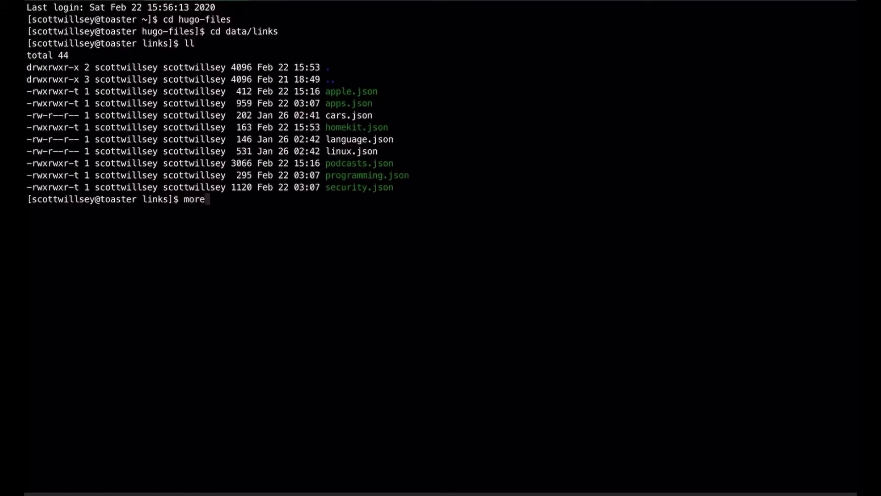
Print podcasts.json with more, then enter 'more apple.json' for the Apple link file.
{"action": "type", "text": "pod"}
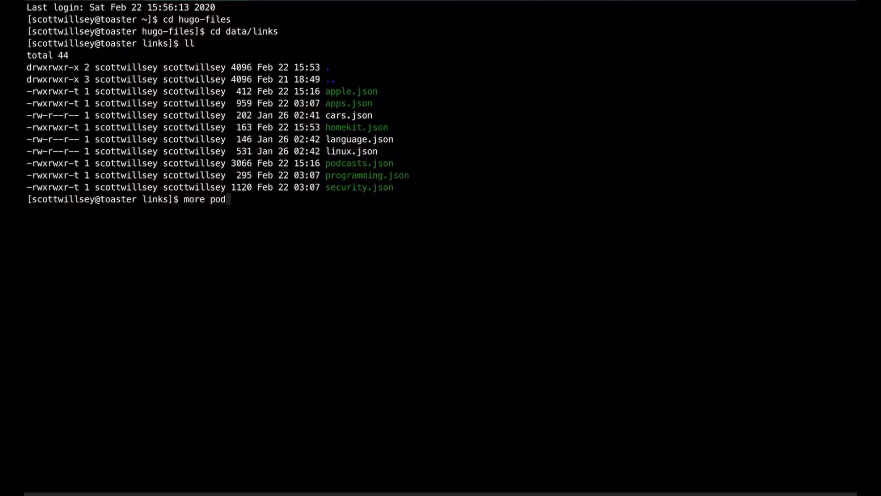
{"action": "key", "text": "Return"}
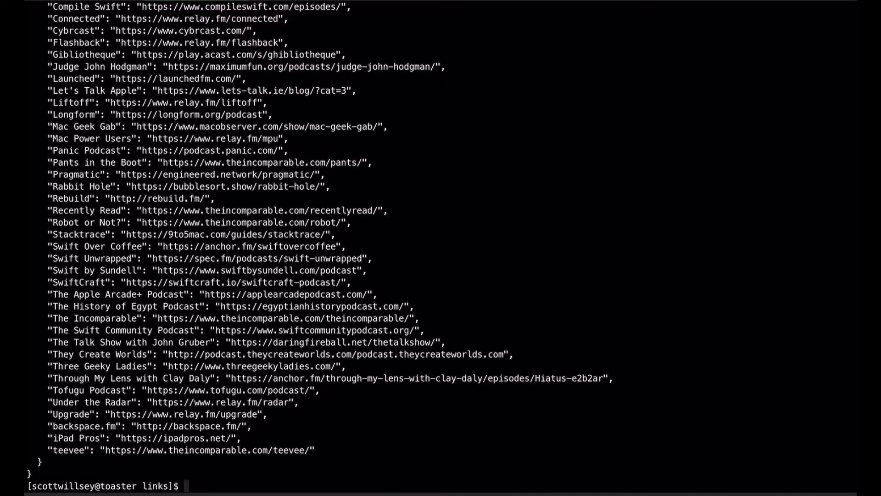
{"action": "type", "text": "more apple.json"}
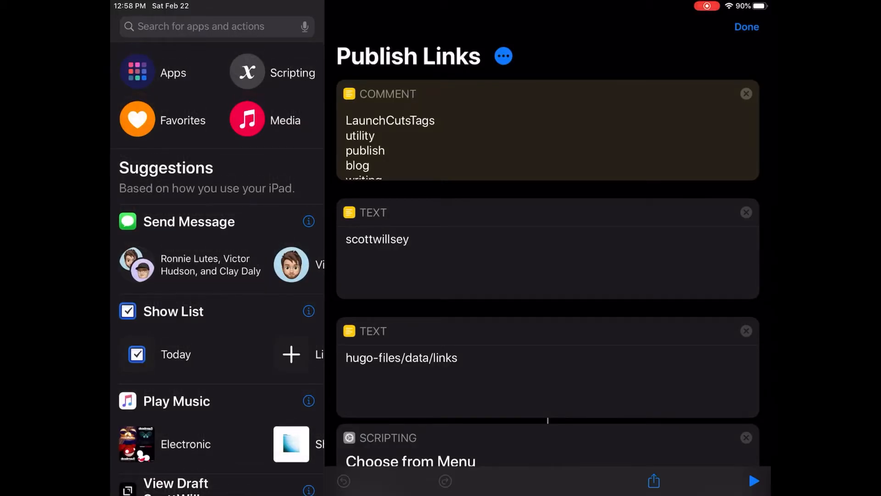
Run Publish Links with Pull and choose the Apple link category.
{"action": "left_click", "coordinate": [747, 26]}
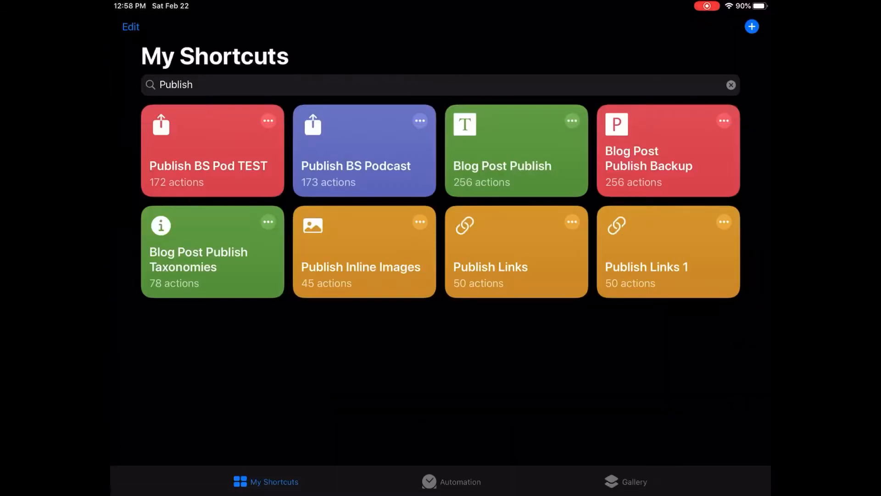
{"action": "left_click", "coordinate": [515, 251]}
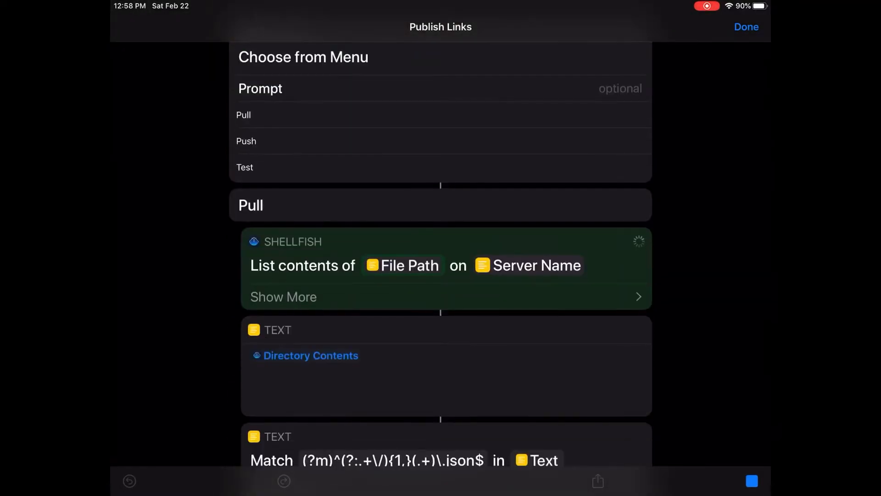
{"action": "scroll", "scroll_direction": "down", "scroll_amount": 3}
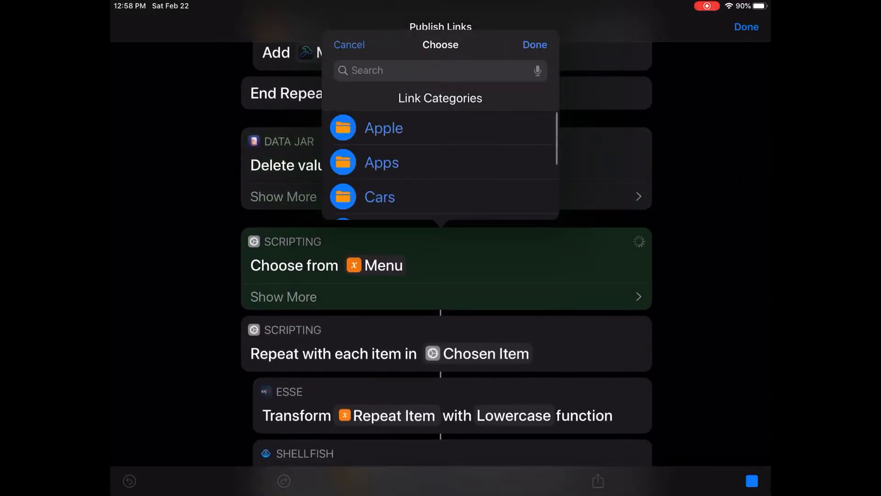
{"action": "left_click", "coordinate": [384, 128]}
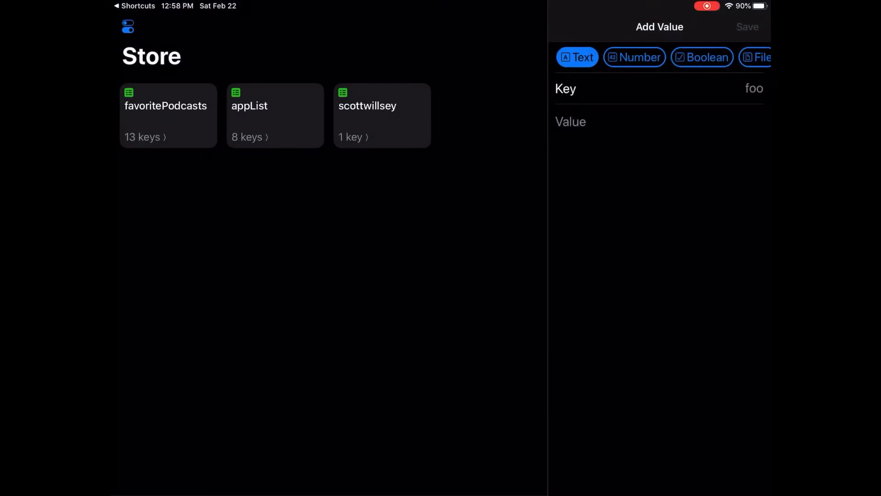
View the pulled apple links collection in Data Jar's scottwillsey store.
{"action": "left_click", "coordinate": [382, 116]}
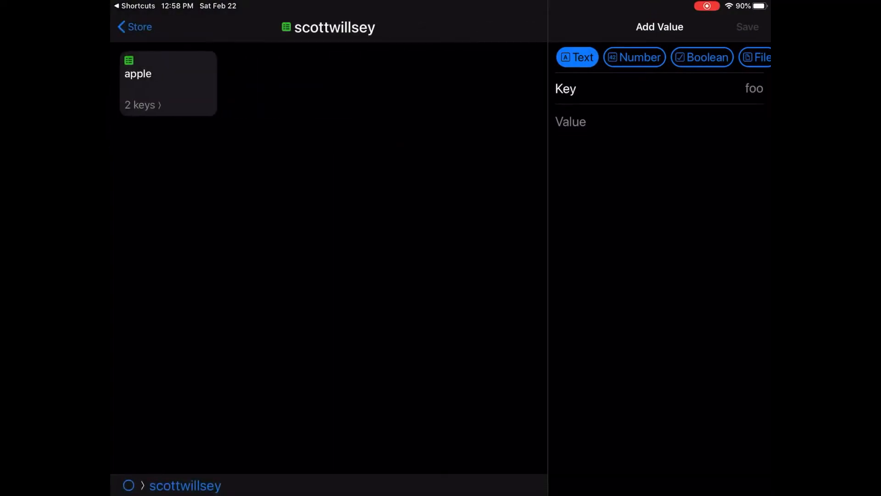
{"action": "left_click", "coordinate": [167, 84]}
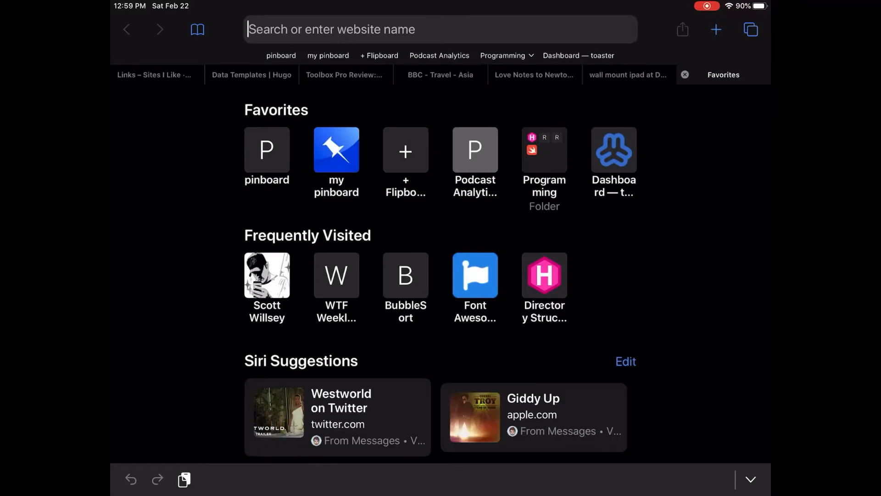
Load 512pixels.net in a new Safari tab and bring up the app switcher.
{"action": "type", "text": "512pixels.net"}
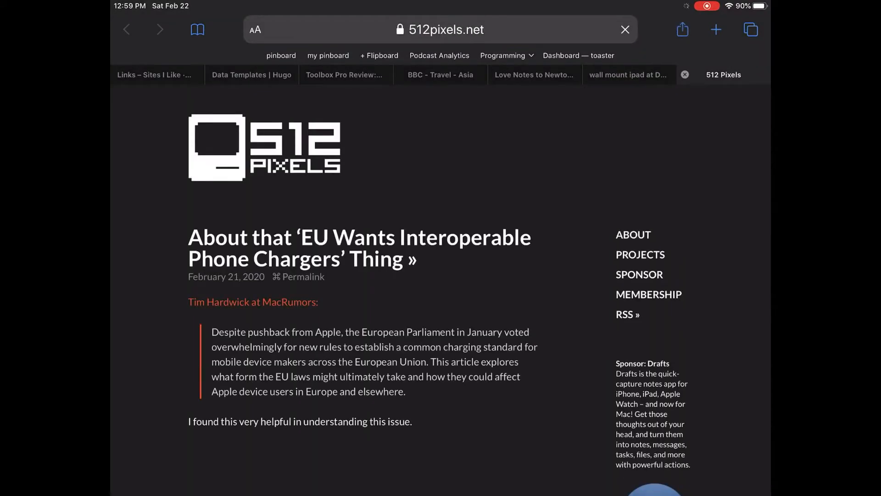
{"action": "left_click", "coordinate": [682, 29]}
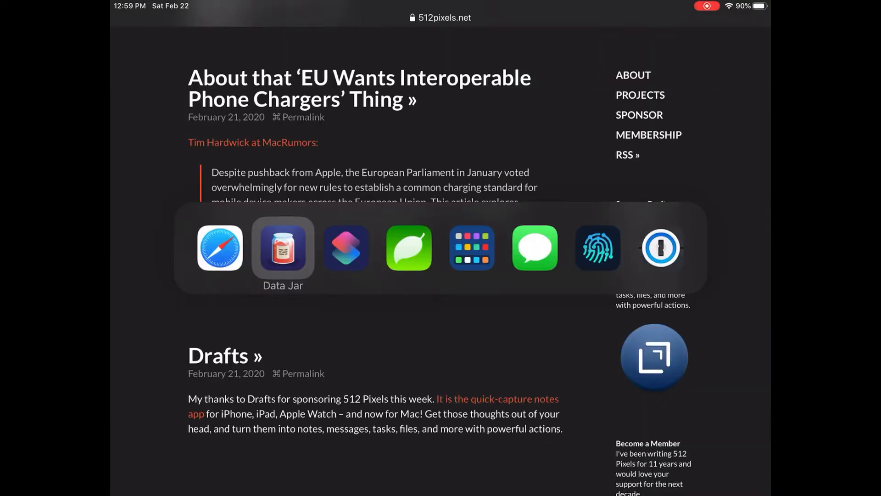
In Data Jar's Add Value sheet, name the new apple link key '512 Pixels' and move to its value.
{"action": "left_click", "coordinate": [283, 247]}
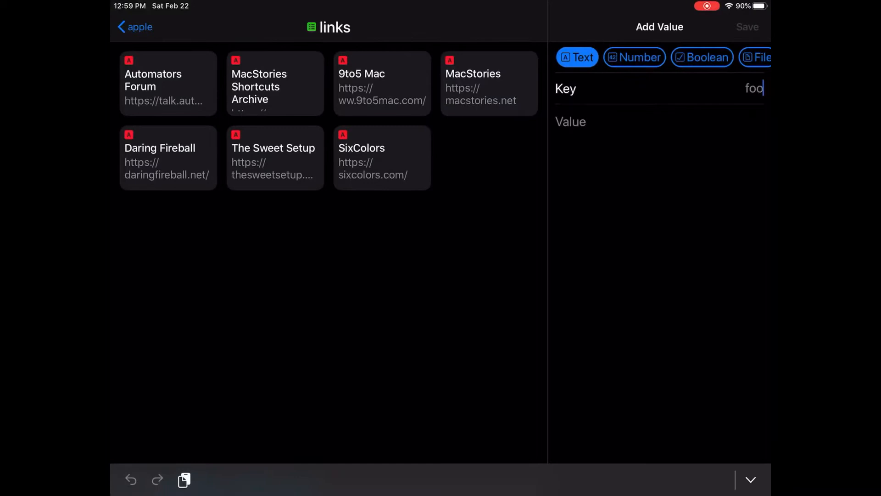
{"action": "type", "text": "512 P"}
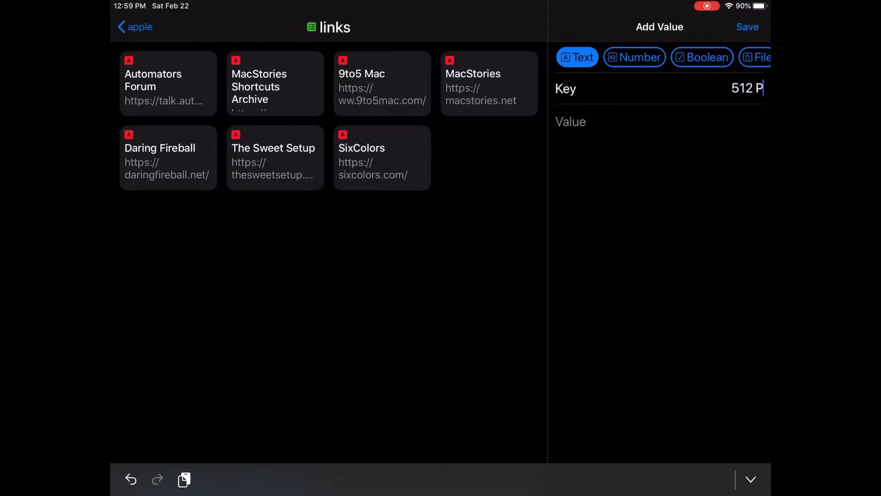
{"action": "type", "text": "ixels"}
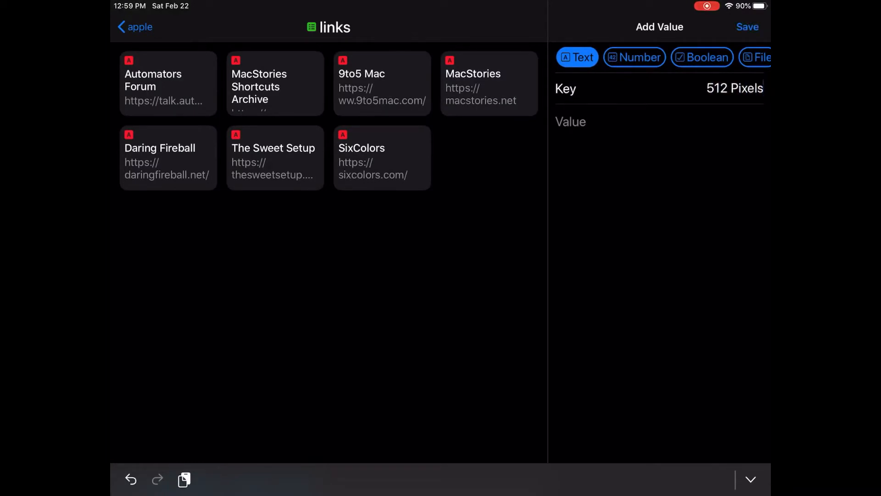
{"action": "left_click", "coordinate": [570, 122]}
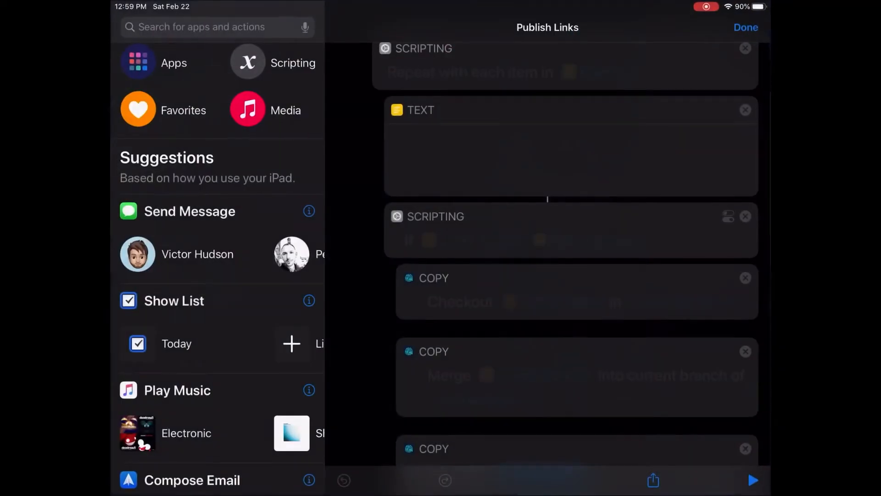
Watch Publish Links run its Upload, Checkout, Pull, Create branch, Merge and Push actions.
{"action": "scroll", "scroll_direction": "down", "scroll_amount": 3}
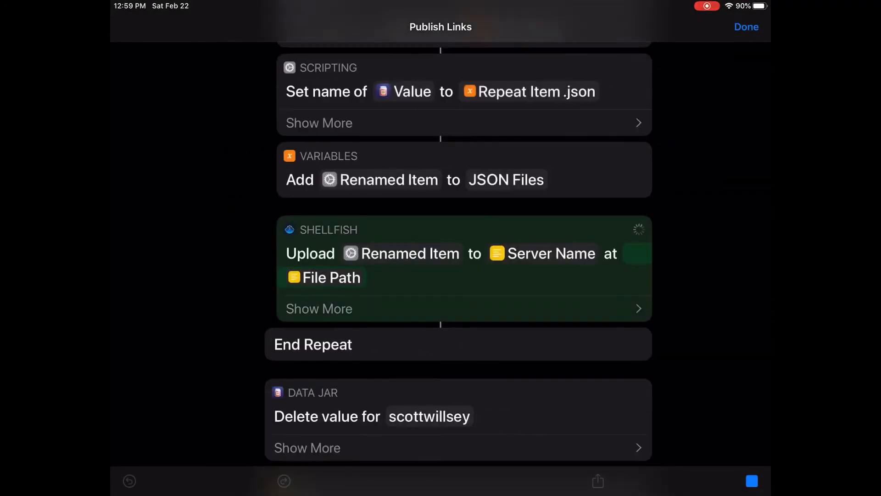
{"action": "scroll", "scroll_direction": "down", "scroll_amount": 3}
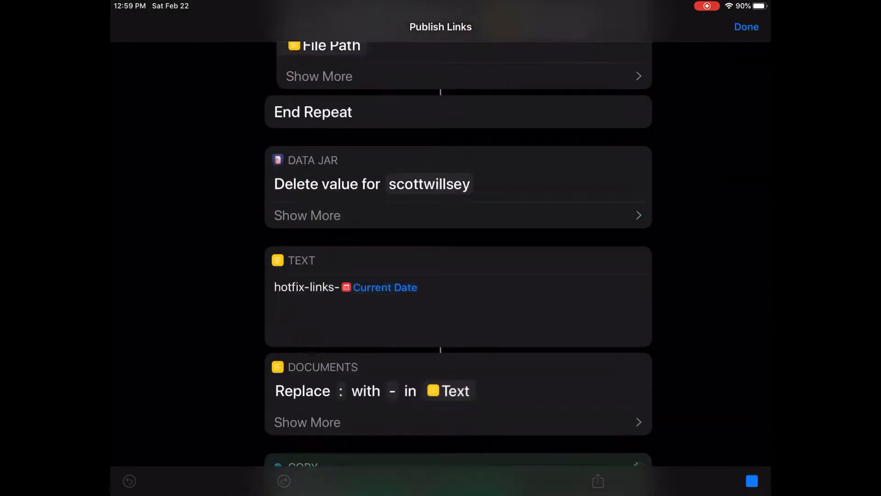
{"action": "scroll", "scroll_direction": "down", "scroll_amount": 3}
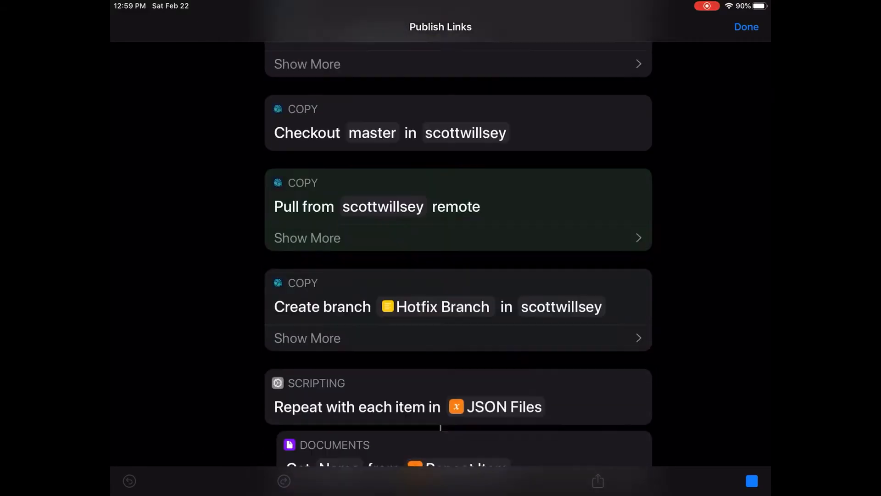
{"action": "scroll", "scroll_direction": "down", "scroll_amount": 3}
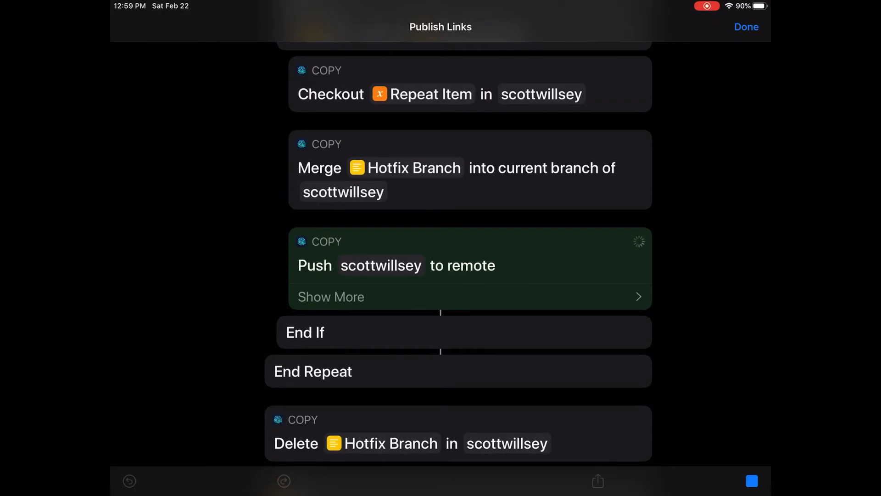
{"action": "scroll", "scroll_direction": "down", "scroll_amount": 3}
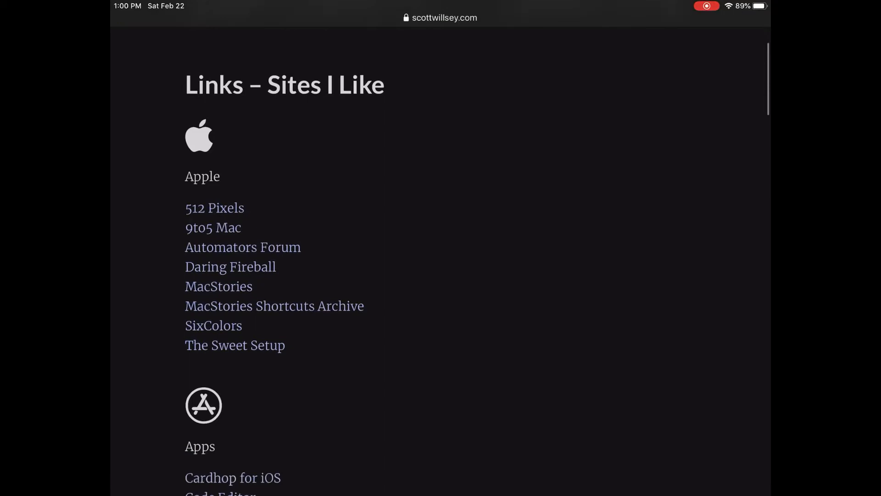
Confirm 512 Pixels is listed first under Apple on the live Links page.
{"action": "scroll", "scroll_direction": "down", "scroll_amount": 3}
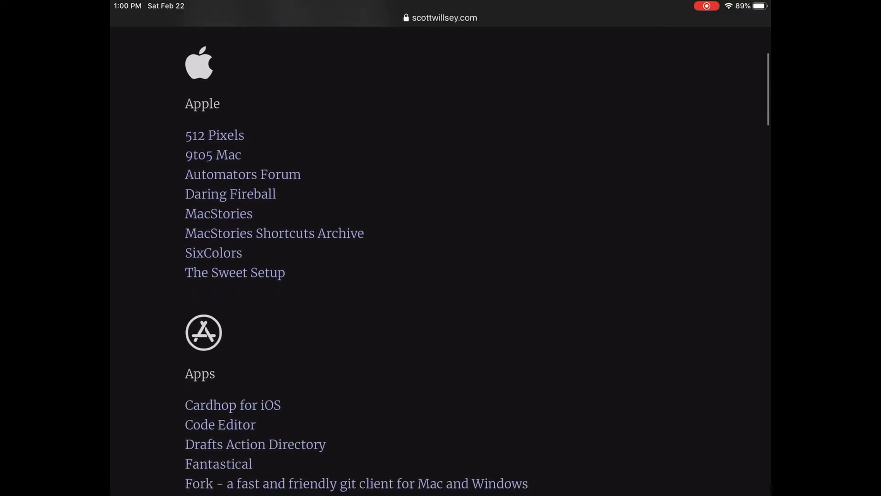
{"action": "scroll", "scroll_direction": "down", "scroll_amount": 3}
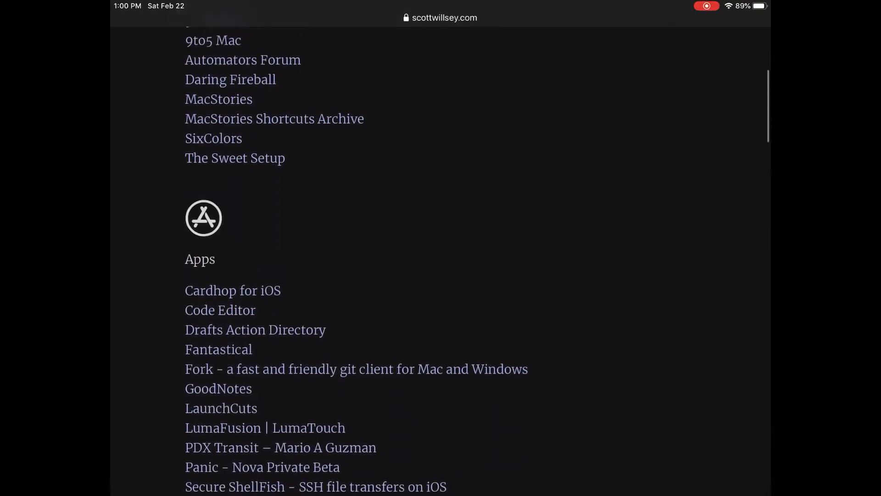
{"action": "scroll", "scroll_direction": "up", "scroll_amount": 3}
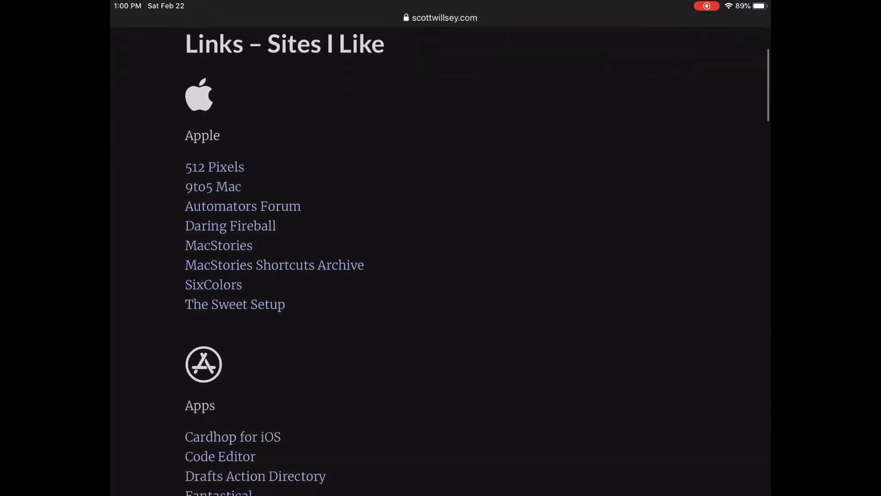
{"action": "scroll", "scroll_direction": "down", "scroll_amount": 3}
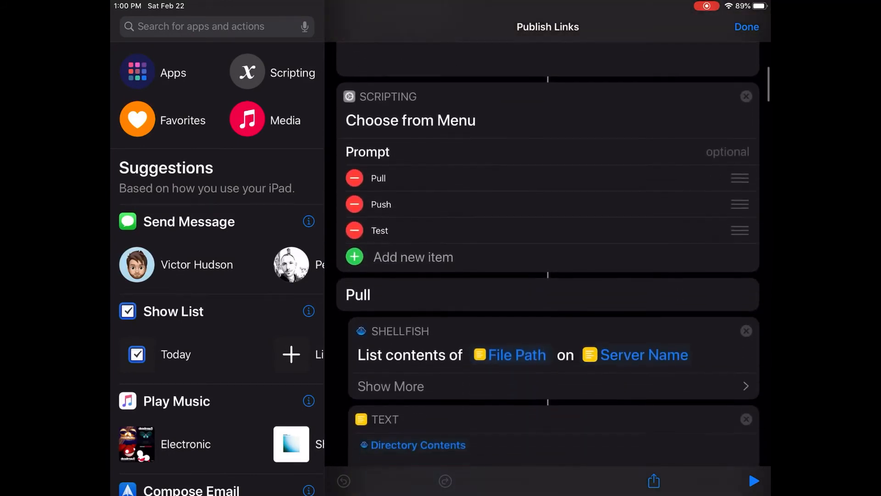
{"action": "scroll", "scroll_direction": "down", "scroll_amount": 3}
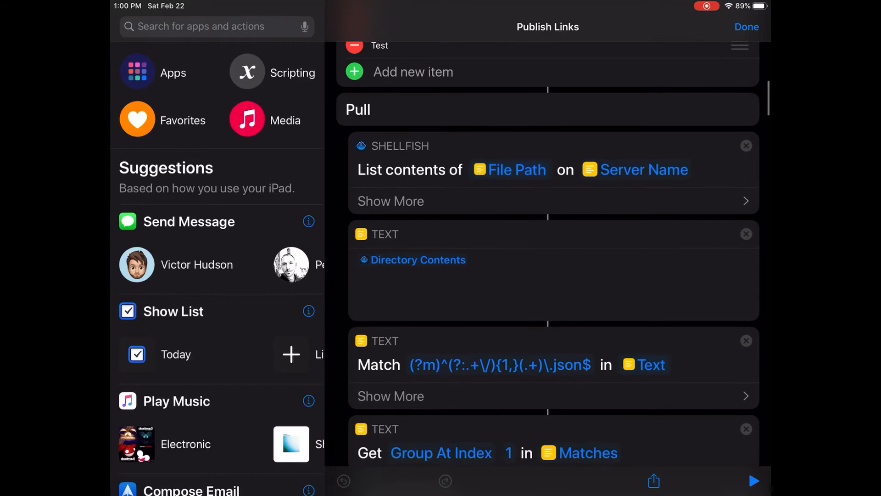
{"action": "scroll", "scroll_direction": "down", "scroll_amount": 3}
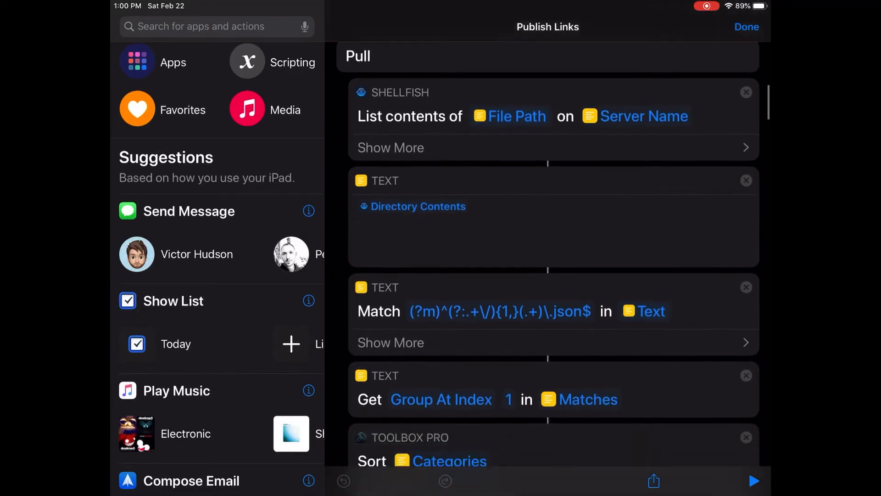
{"action": "scroll", "scroll_direction": "down", "scroll_amount": 3}
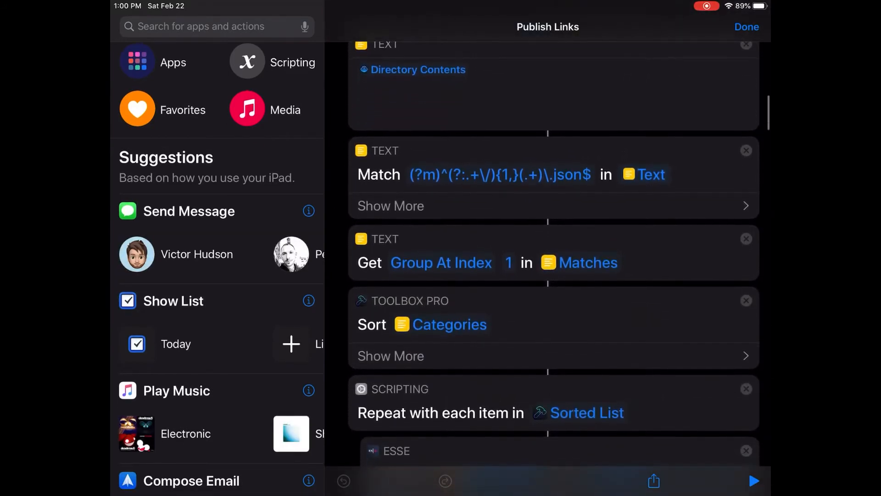
{"action": "scroll", "scroll_direction": "down", "scroll_amount": 3}
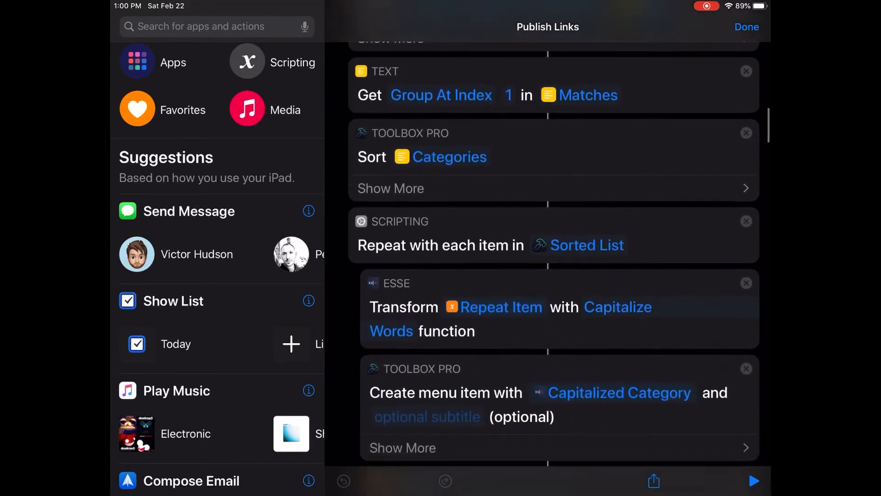
{"action": "scroll", "scroll_direction": "down", "scroll_amount": 3}
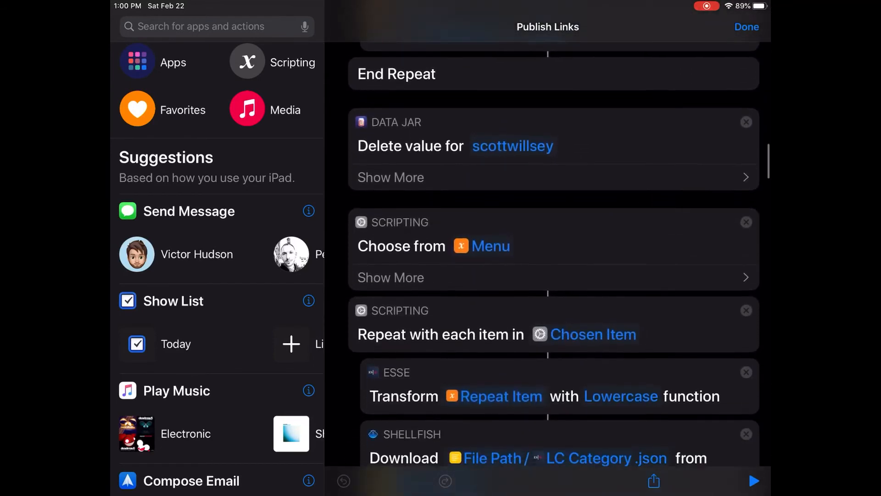
{"action": "scroll", "scroll_direction": "down", "scroll_amount": 3}
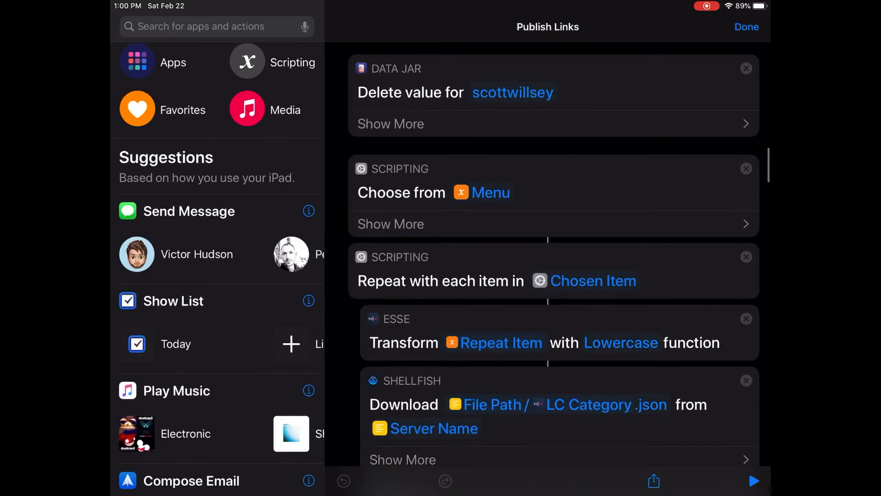
{"action": "scroll", "scroll_direction": "down", "scroll_amount": 3}
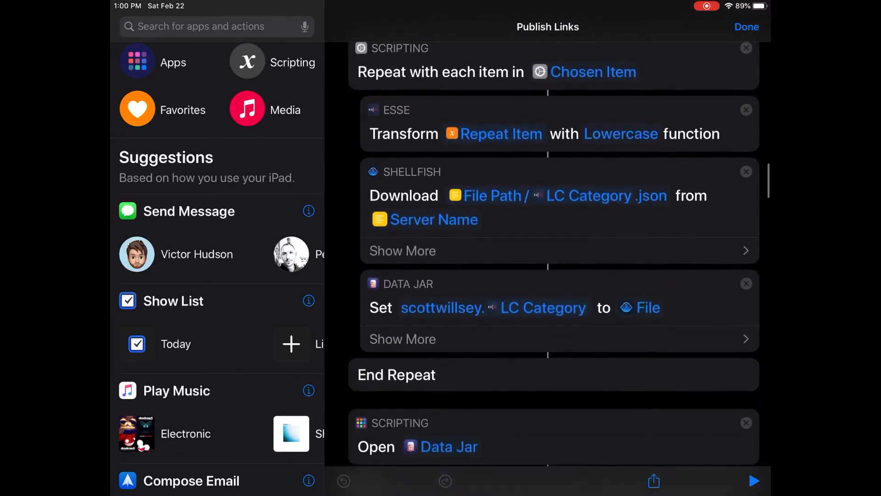
{"action": "scroll", "scroll_direction": "down", "scroll_amount": 3}
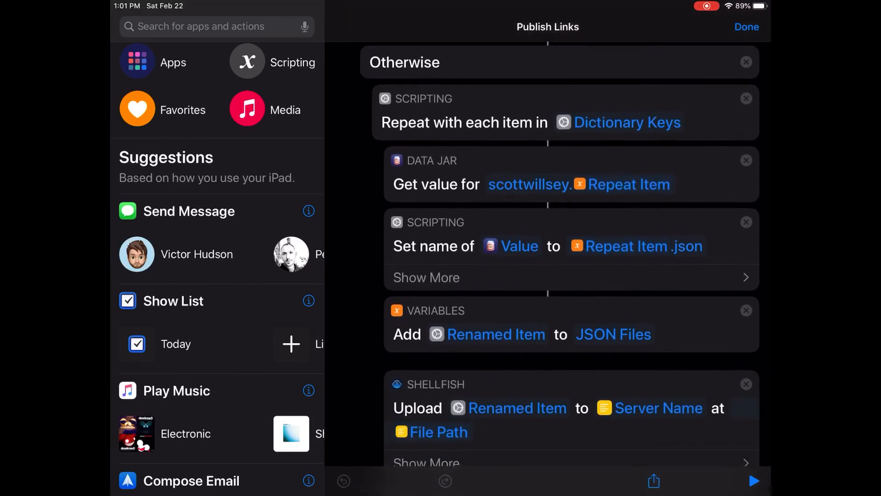
{"action": "scroll", "scroll_direction": "down", "scroll_amount": 3}
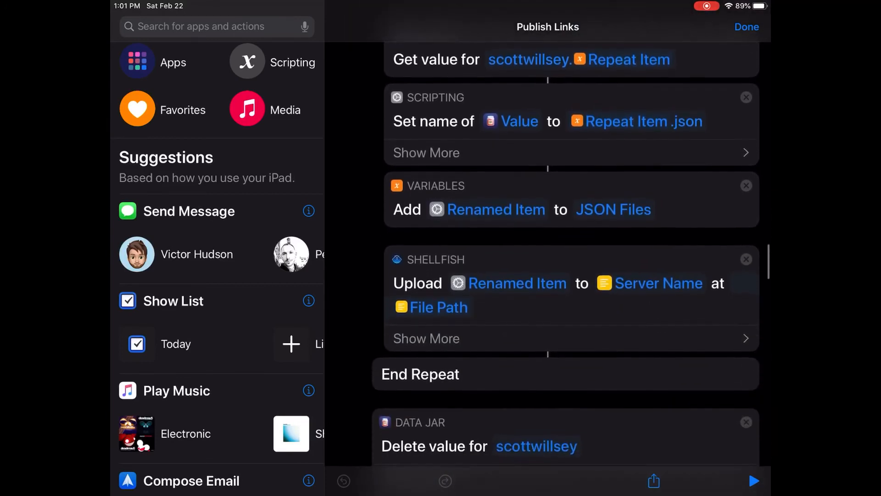
{"action": "scroll", "scroll_direction": "down", "scroll_amount": 3}
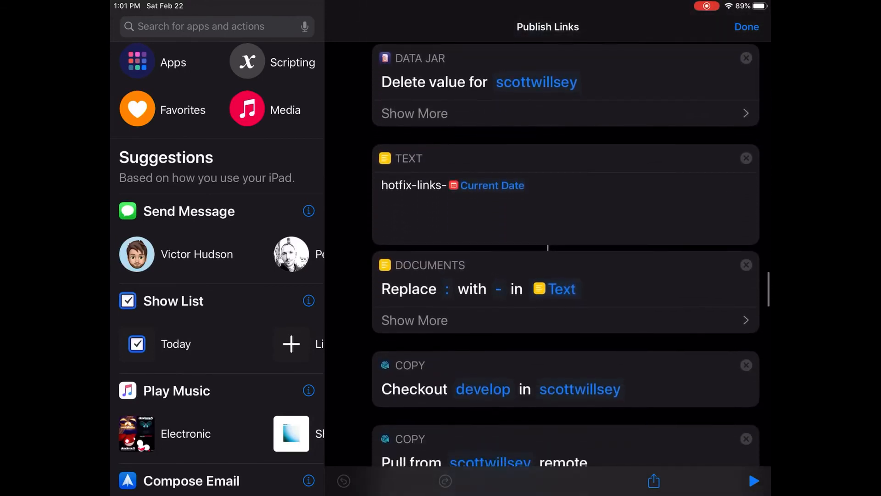
{"action": "scroll", "scroll_direction": "down", "scroll_amount": 3}
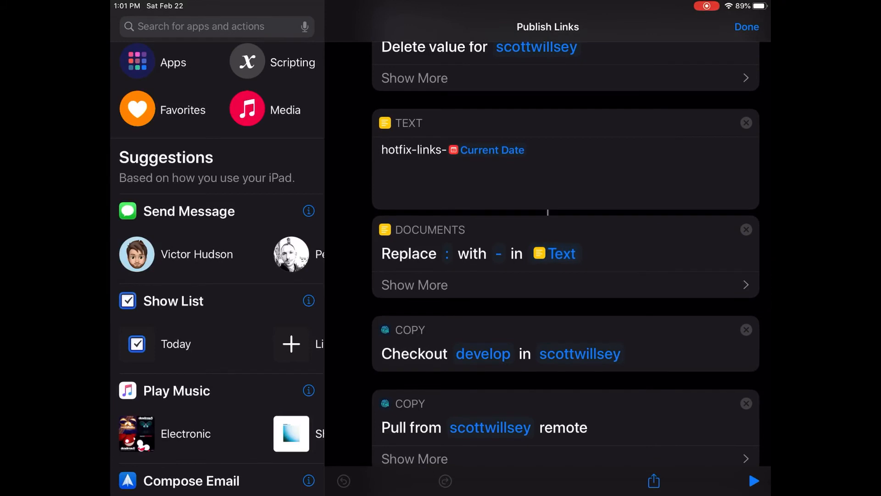
{"action": "scroll", "scroll_direction": "down", "scroll_amount": 3}
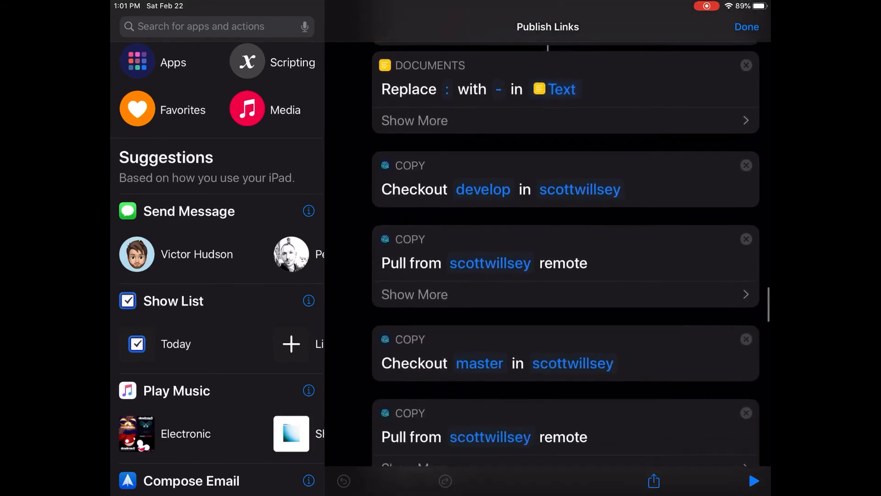
{"action": "scroll", "scroll_direction": "down", "scroll_amount": 3}
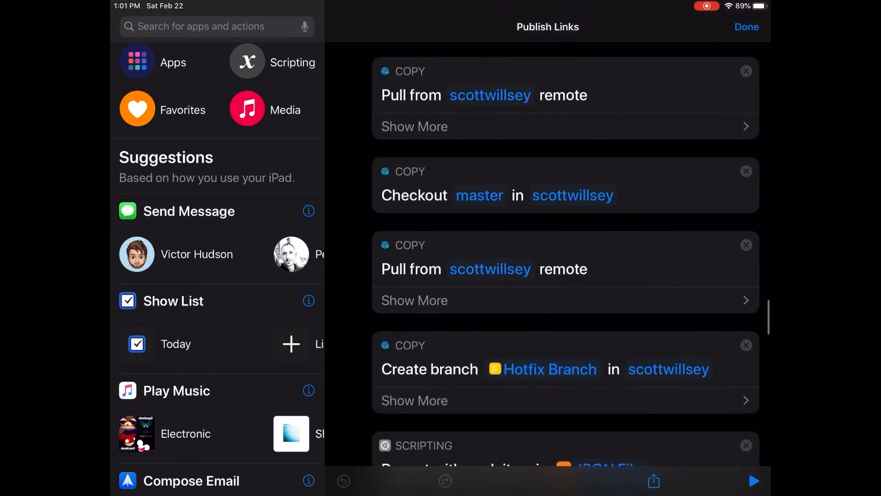
{"action": "scroll", "scroll_direction": "down", "scroll_amount": 3}
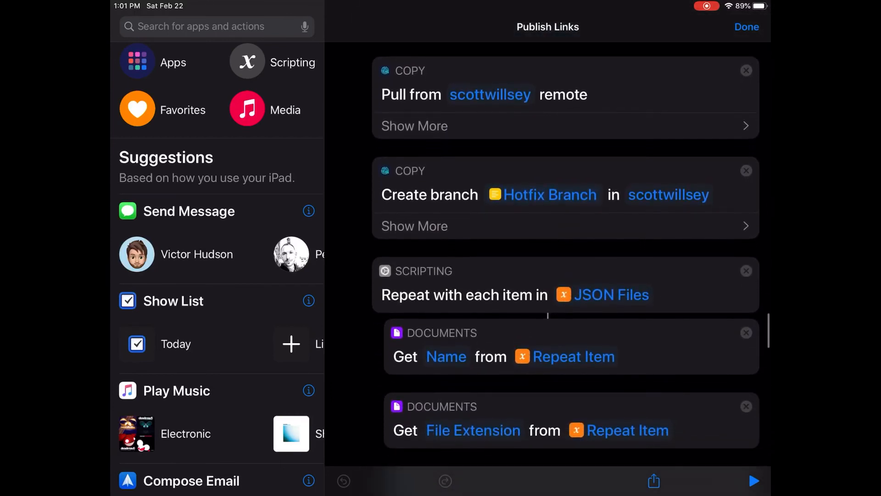
{"action": "scroll", "scroll_direction": "down", "scroll_amount": 3}
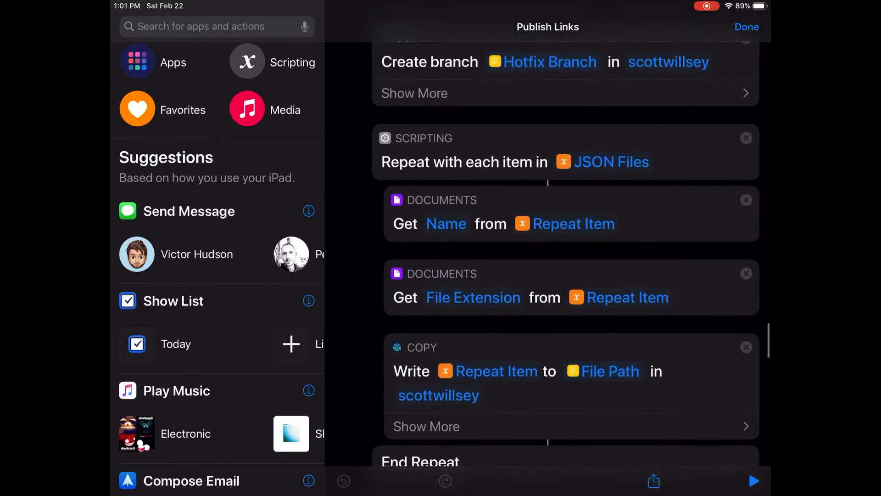
{"action": "scroll", "scroll_direction": "down", "scroll_amount": 3}
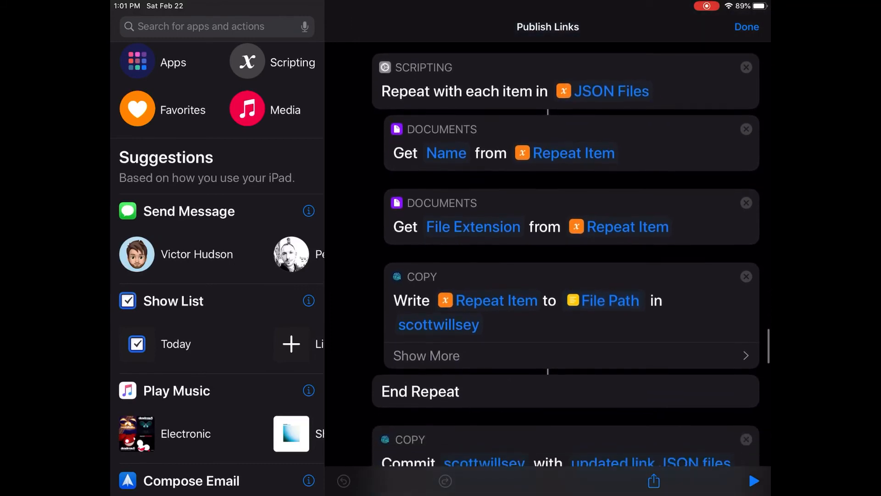
Review the commit, merge, push, hotfix-deletion and SSH Hugo build actions, then close Publish Links.
{"action": "scroll", "scroll_direction": "down", "scroll_amount": 3}
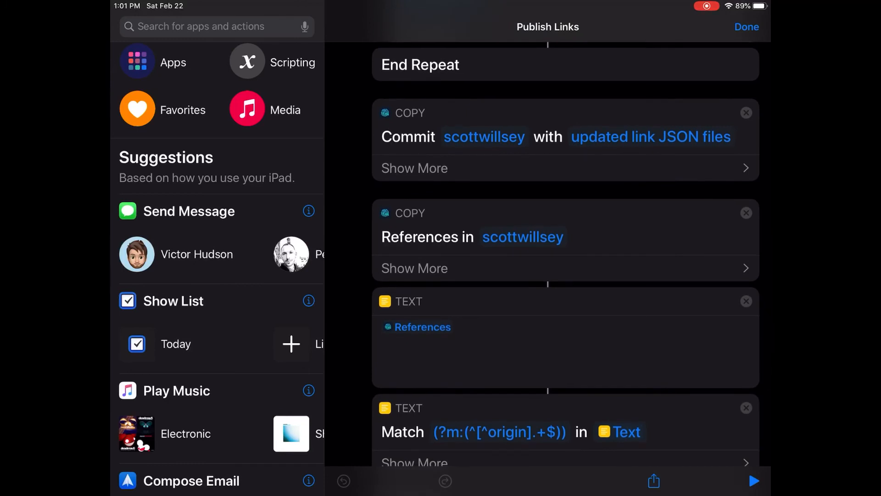
{"action": "scroll", "scroll_direction": "down", "scroll_amount": 3}
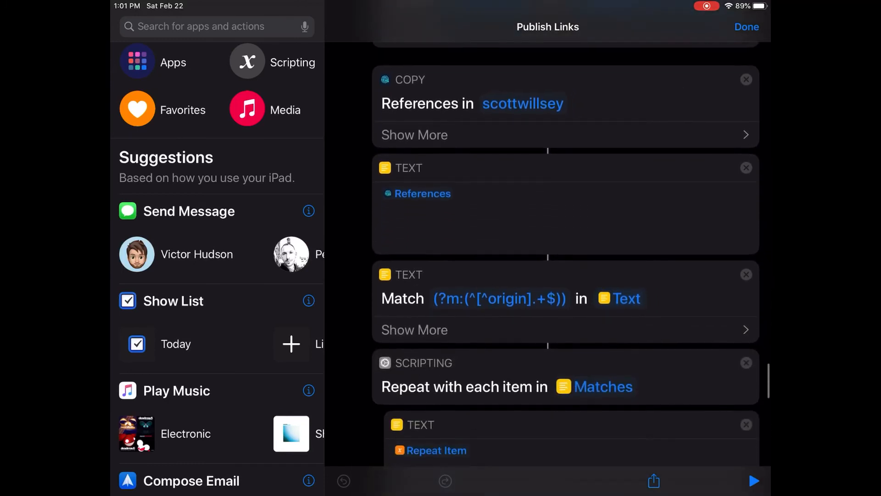
{"action": "scroll", "scroll_direction": "down", "scroll_amount": 3}
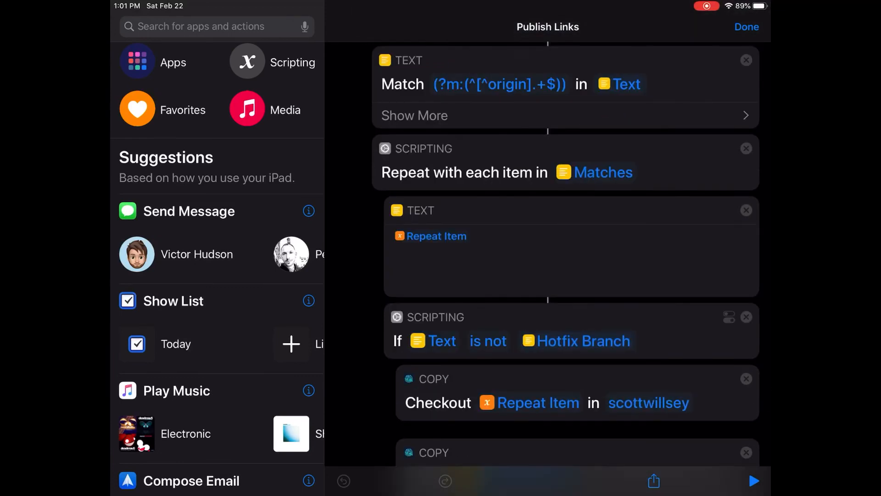
{"action": "scroll", "scroll_direction": "down", "scroll_amount": 3}
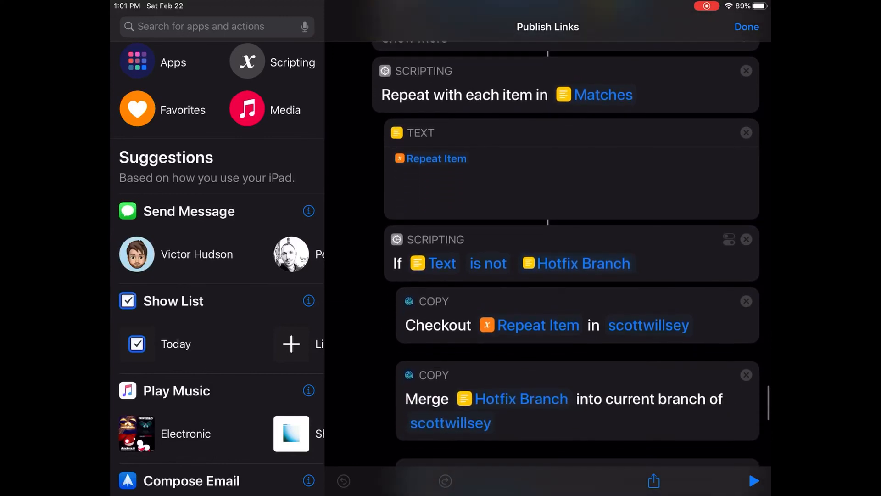
{"action": "scroll", "scroll_direction": "down", "scroll_amount": 3}
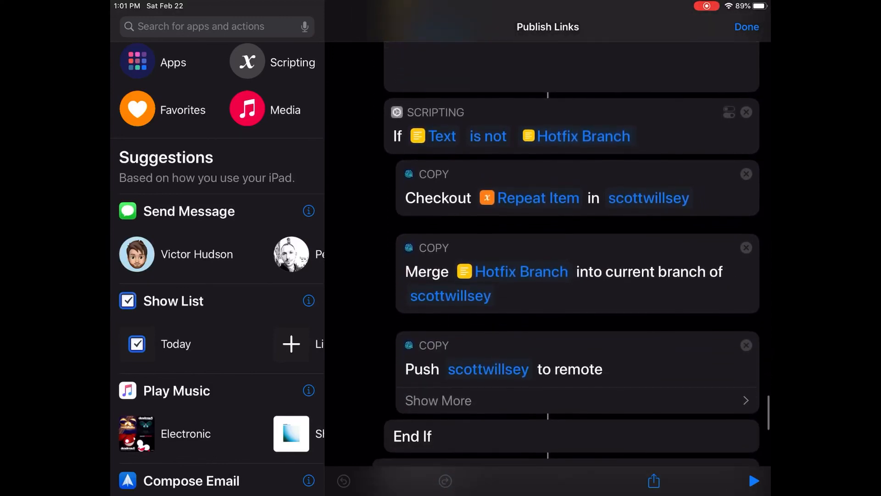
{"action": "scroll", "scroll_direction": "down", "scroll_amount": 3}
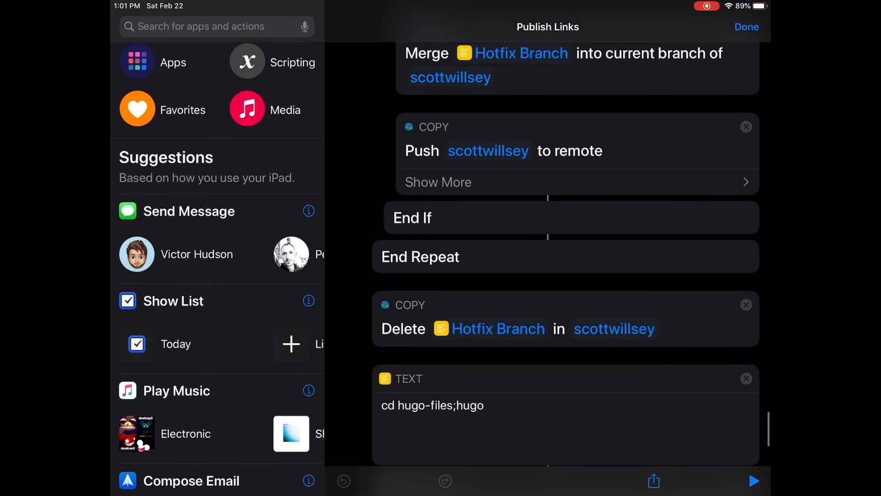
{"action": "scroll", "scroll_direction": "up", "scroll_amount": 3}
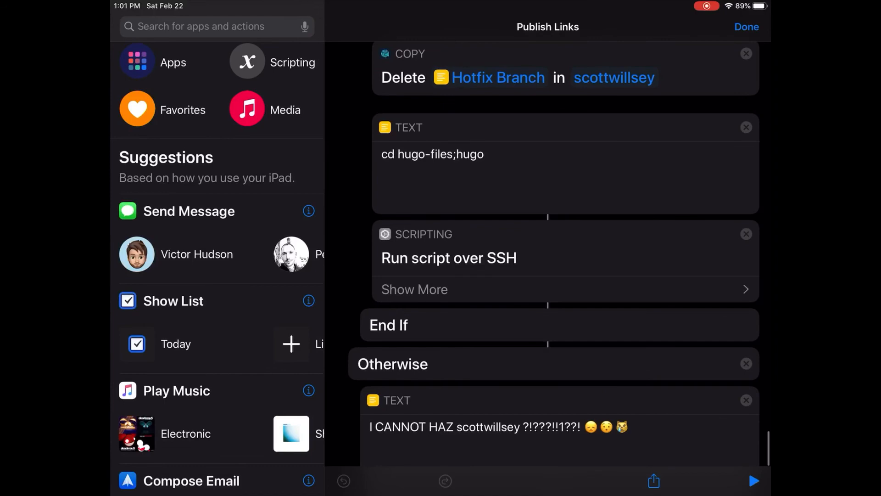
{"action": "left_click", "coordinate": [746, 27]}
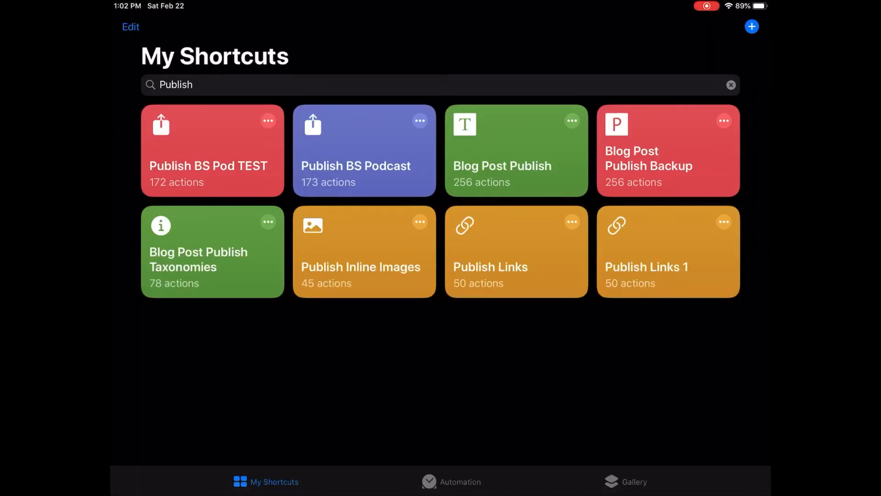